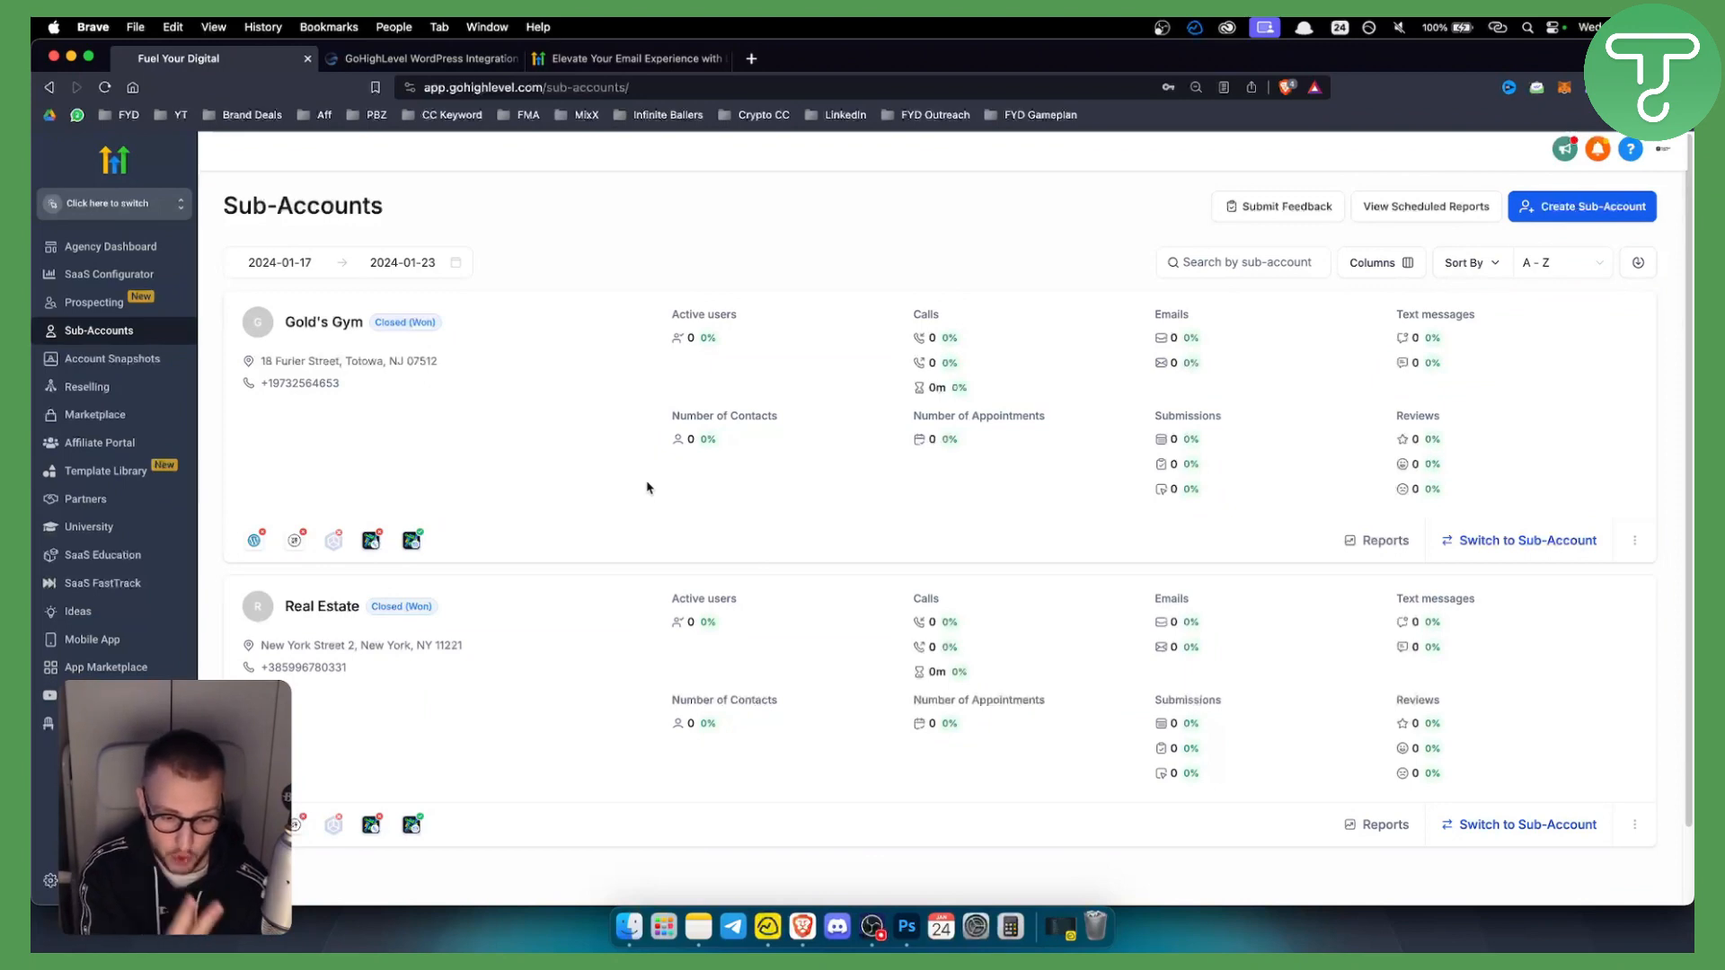
mouse_move(640, 462)
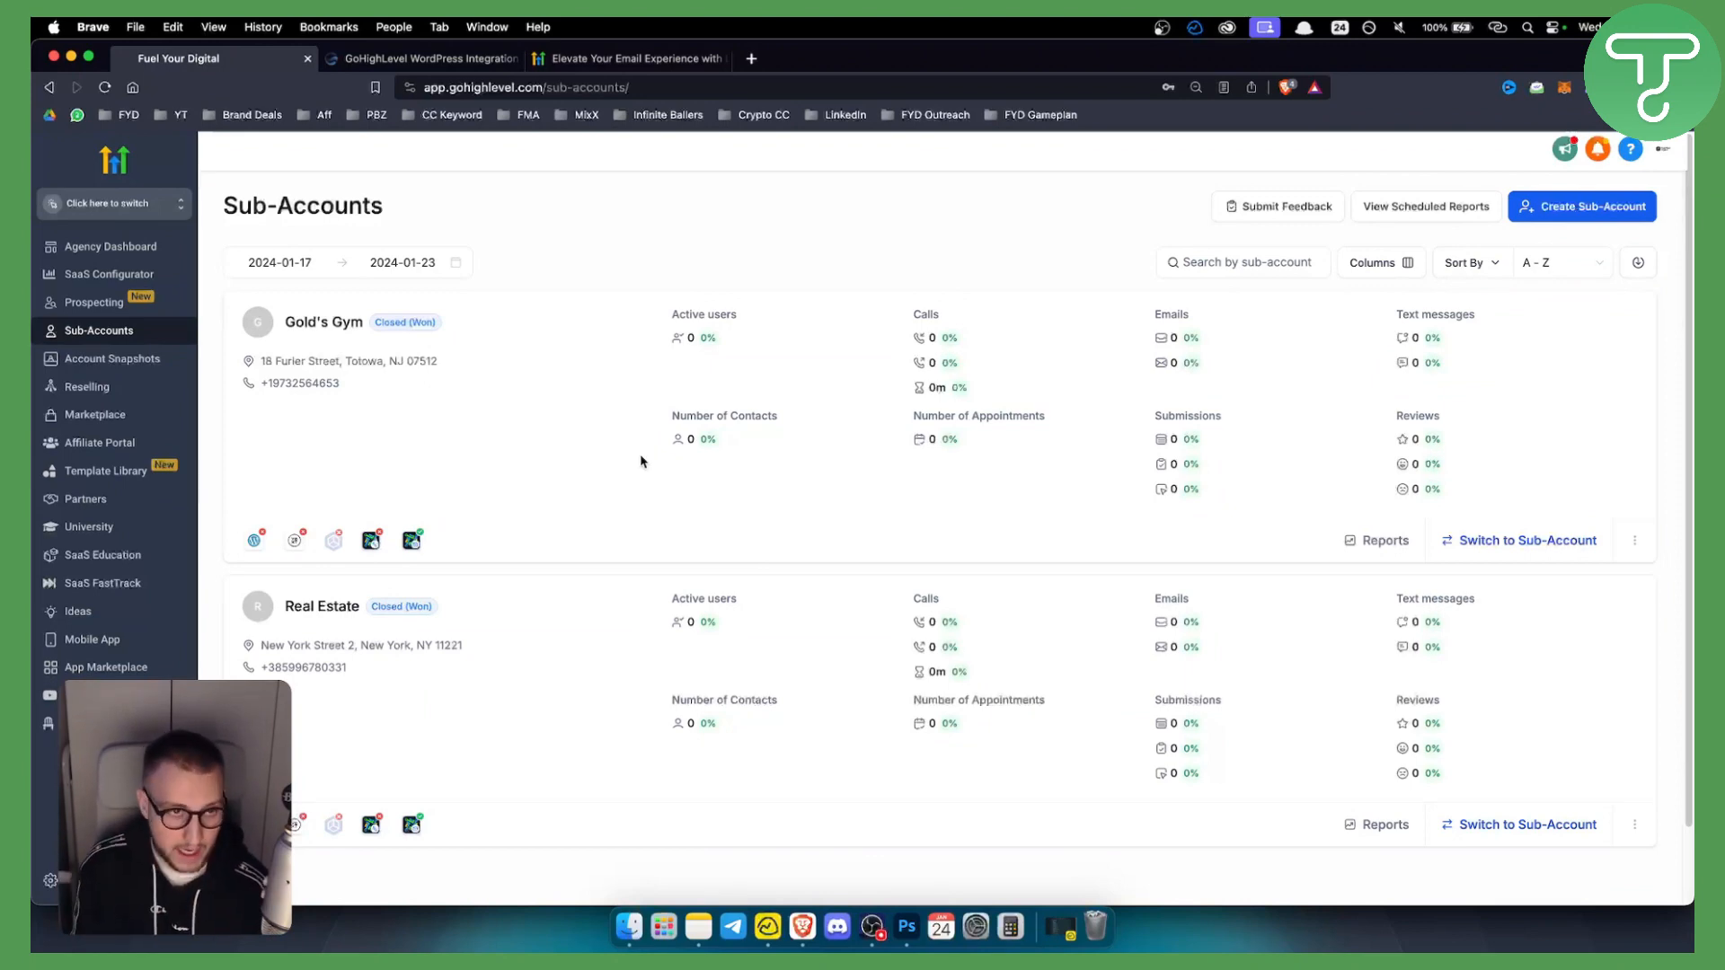
Read the chillreptile.com guide's LeadConnector steps, from finding the plugin onward.
left_click(424, 57)
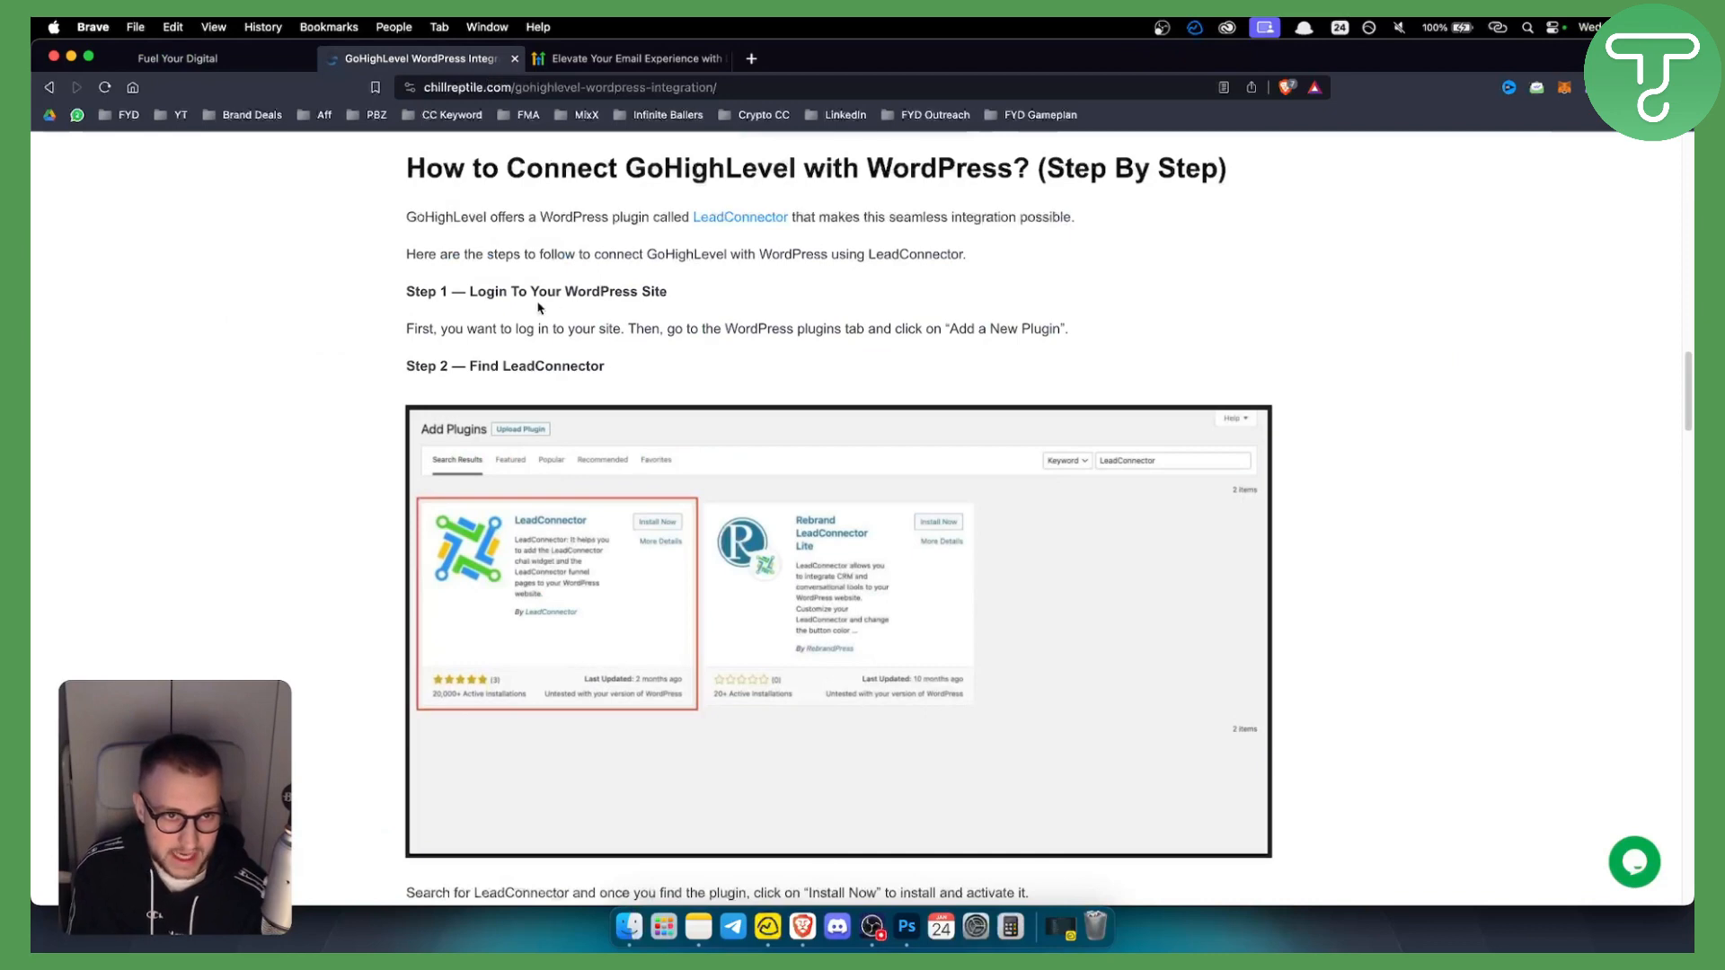
double_click(566, 291)
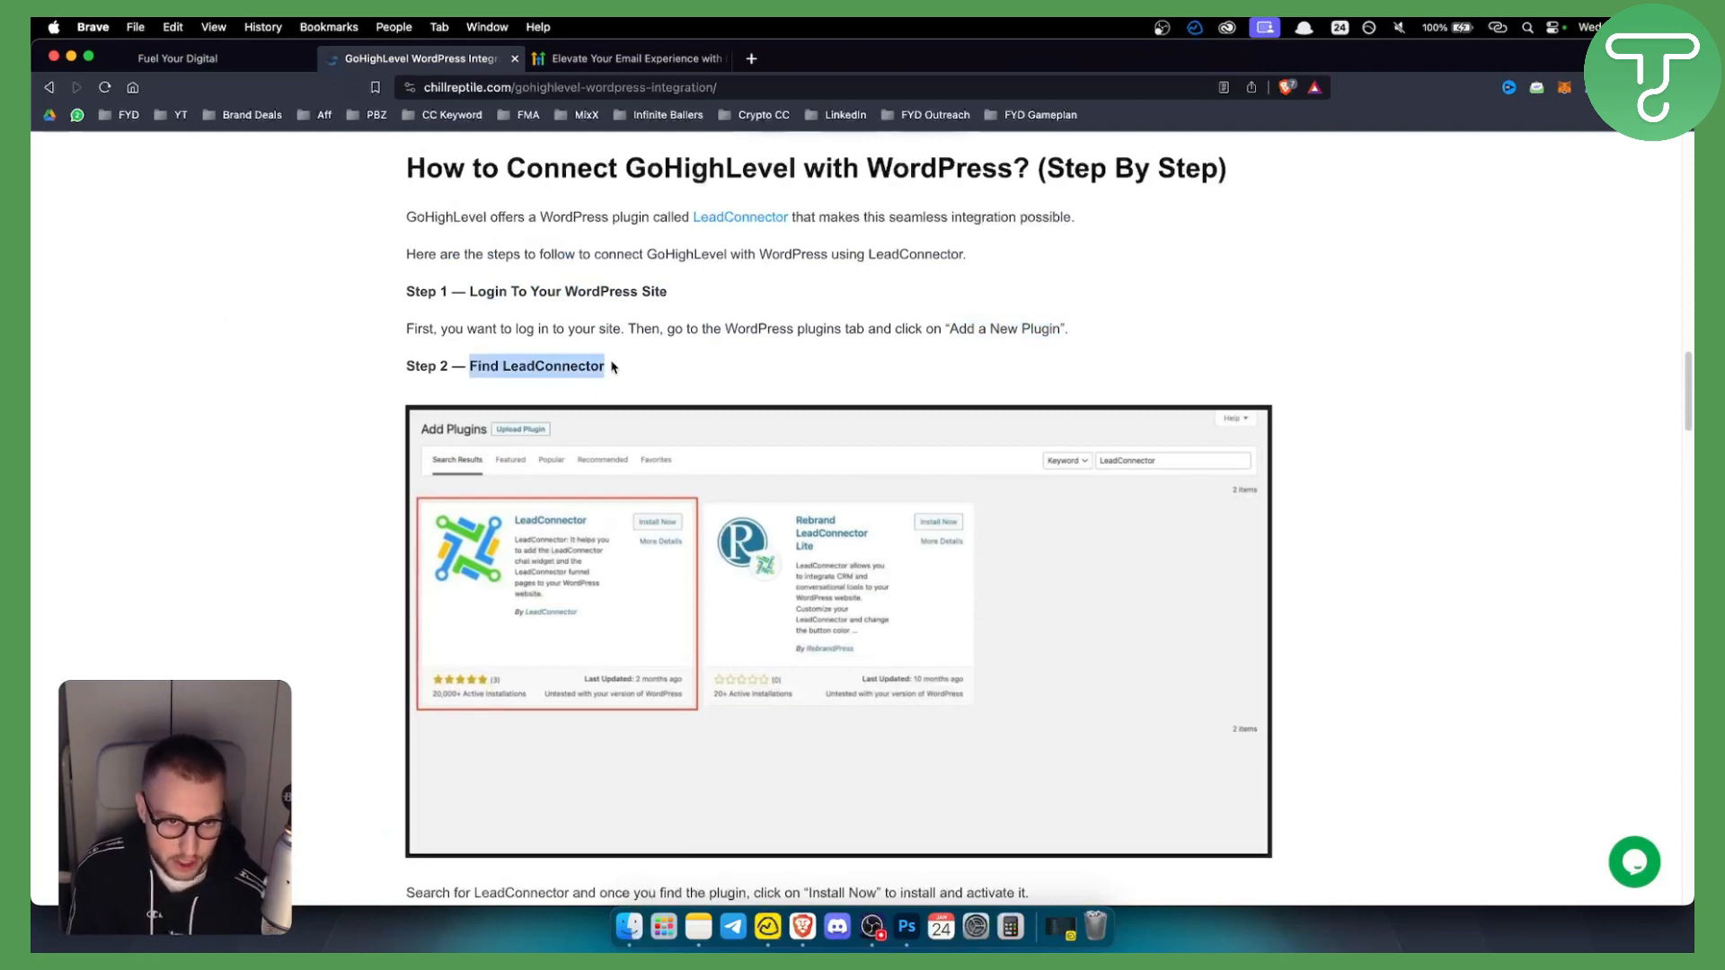
mouse_move(471, 625)
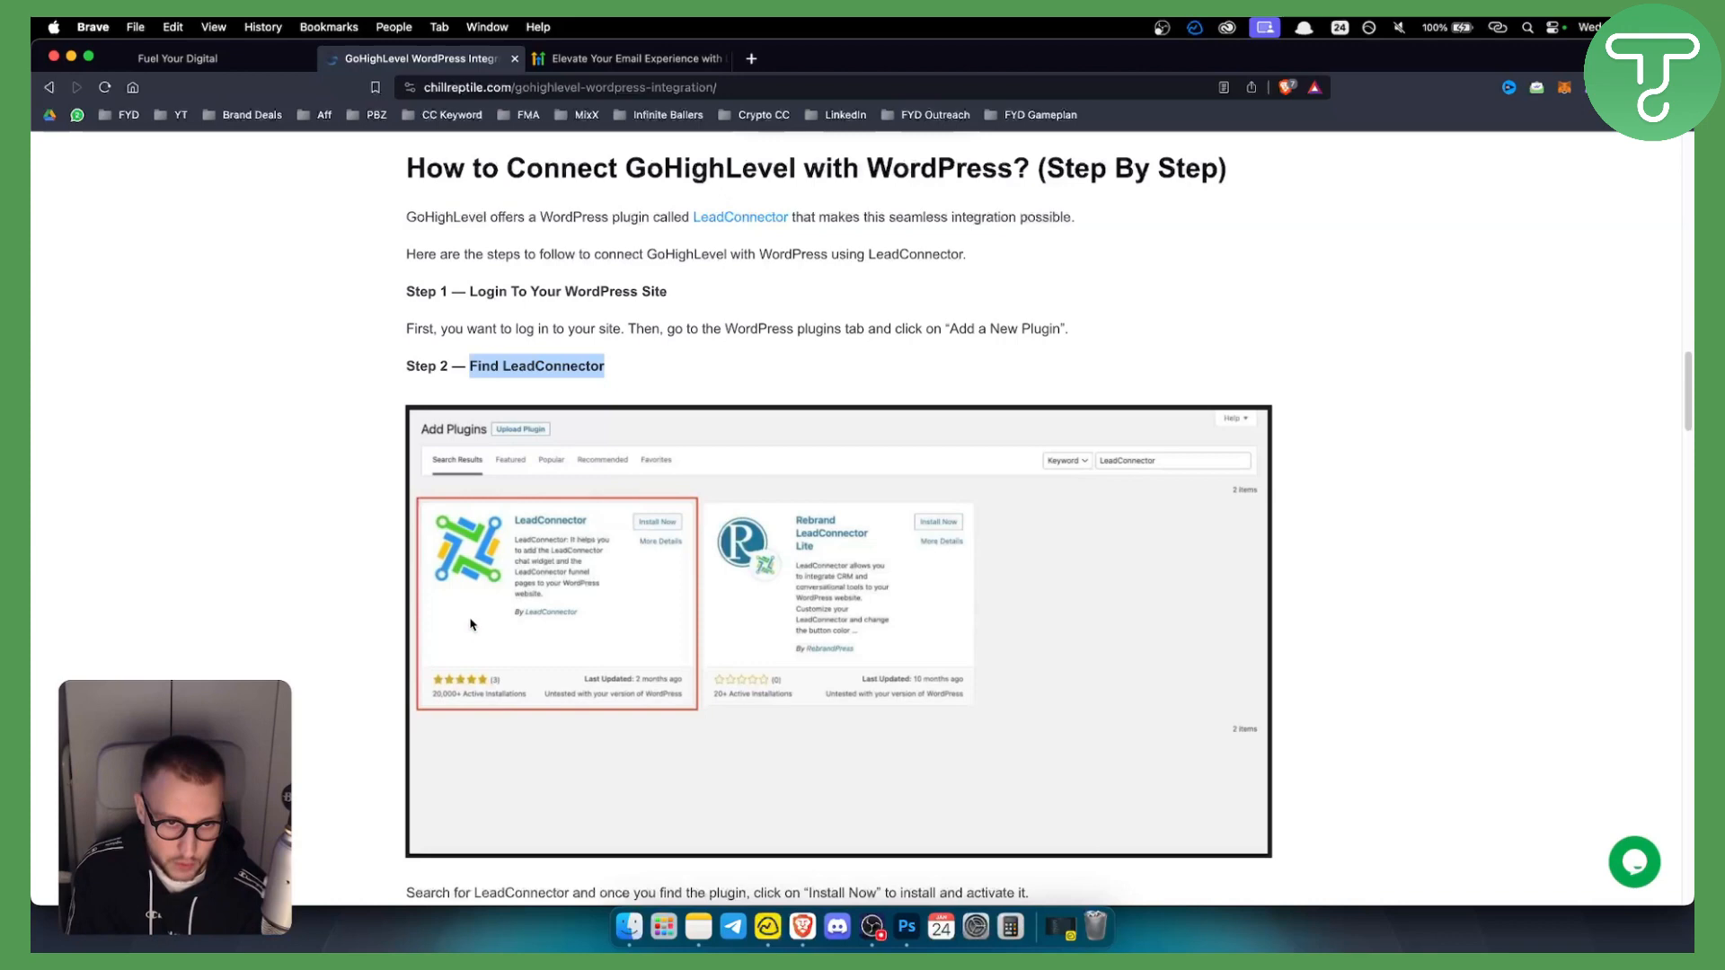
mouse_move(549, 586)
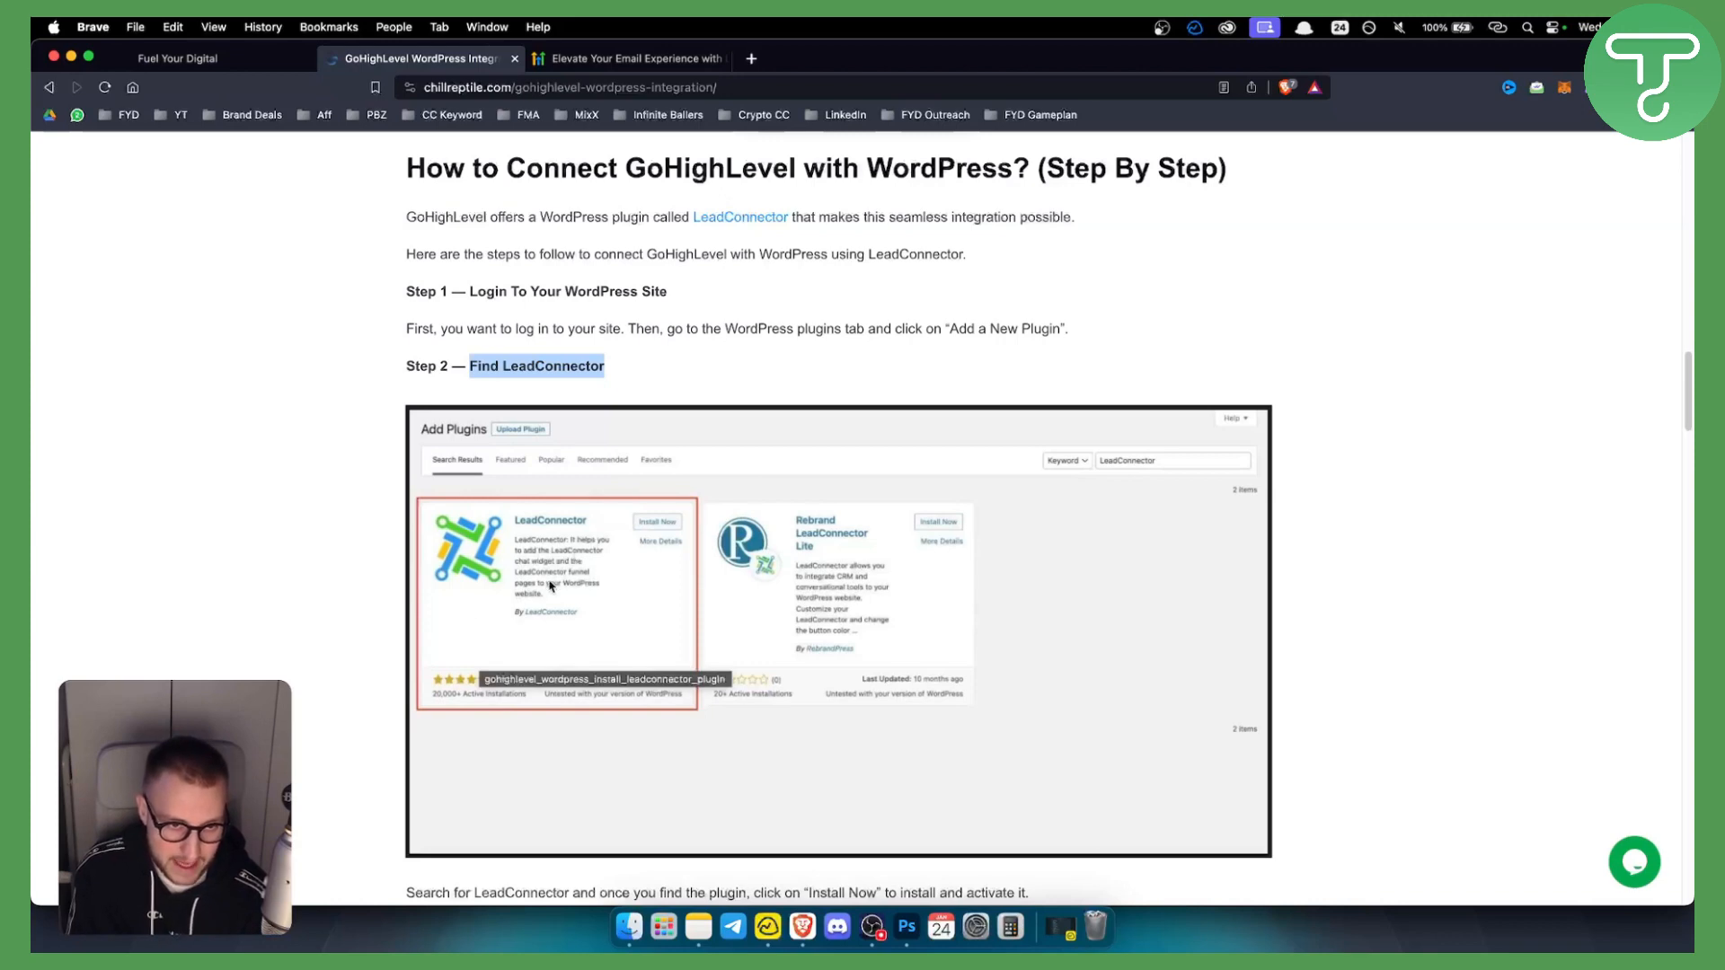
mouse_move(604, 572)
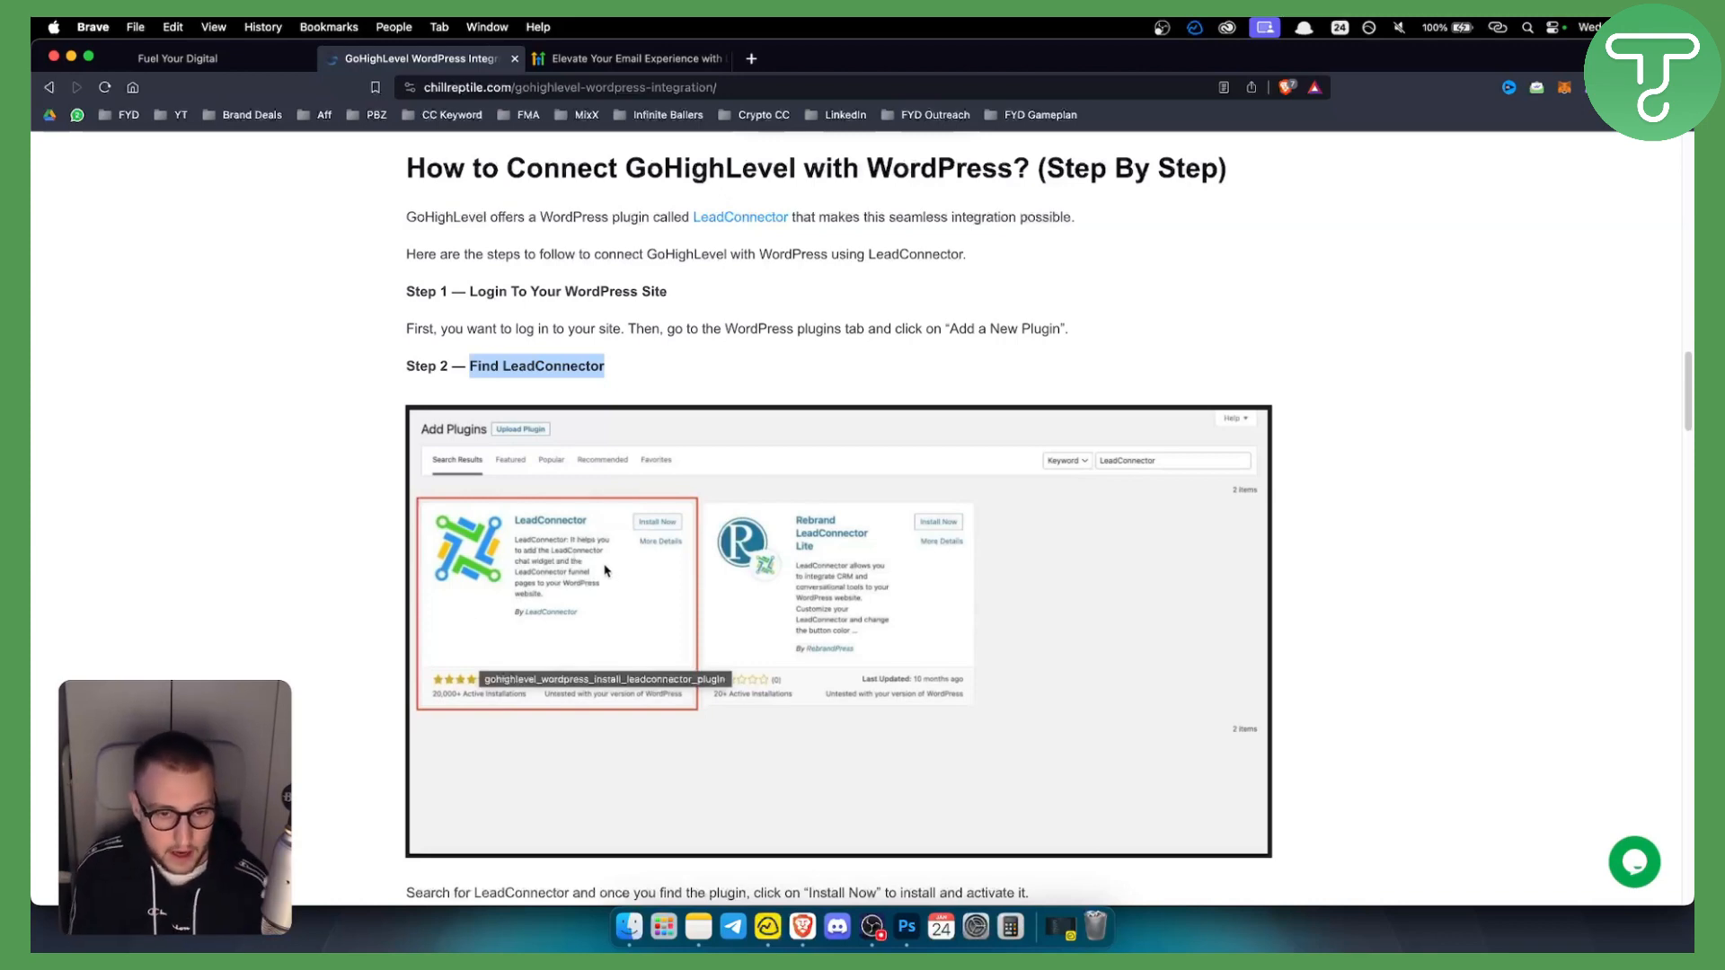
scroll("down", 3)
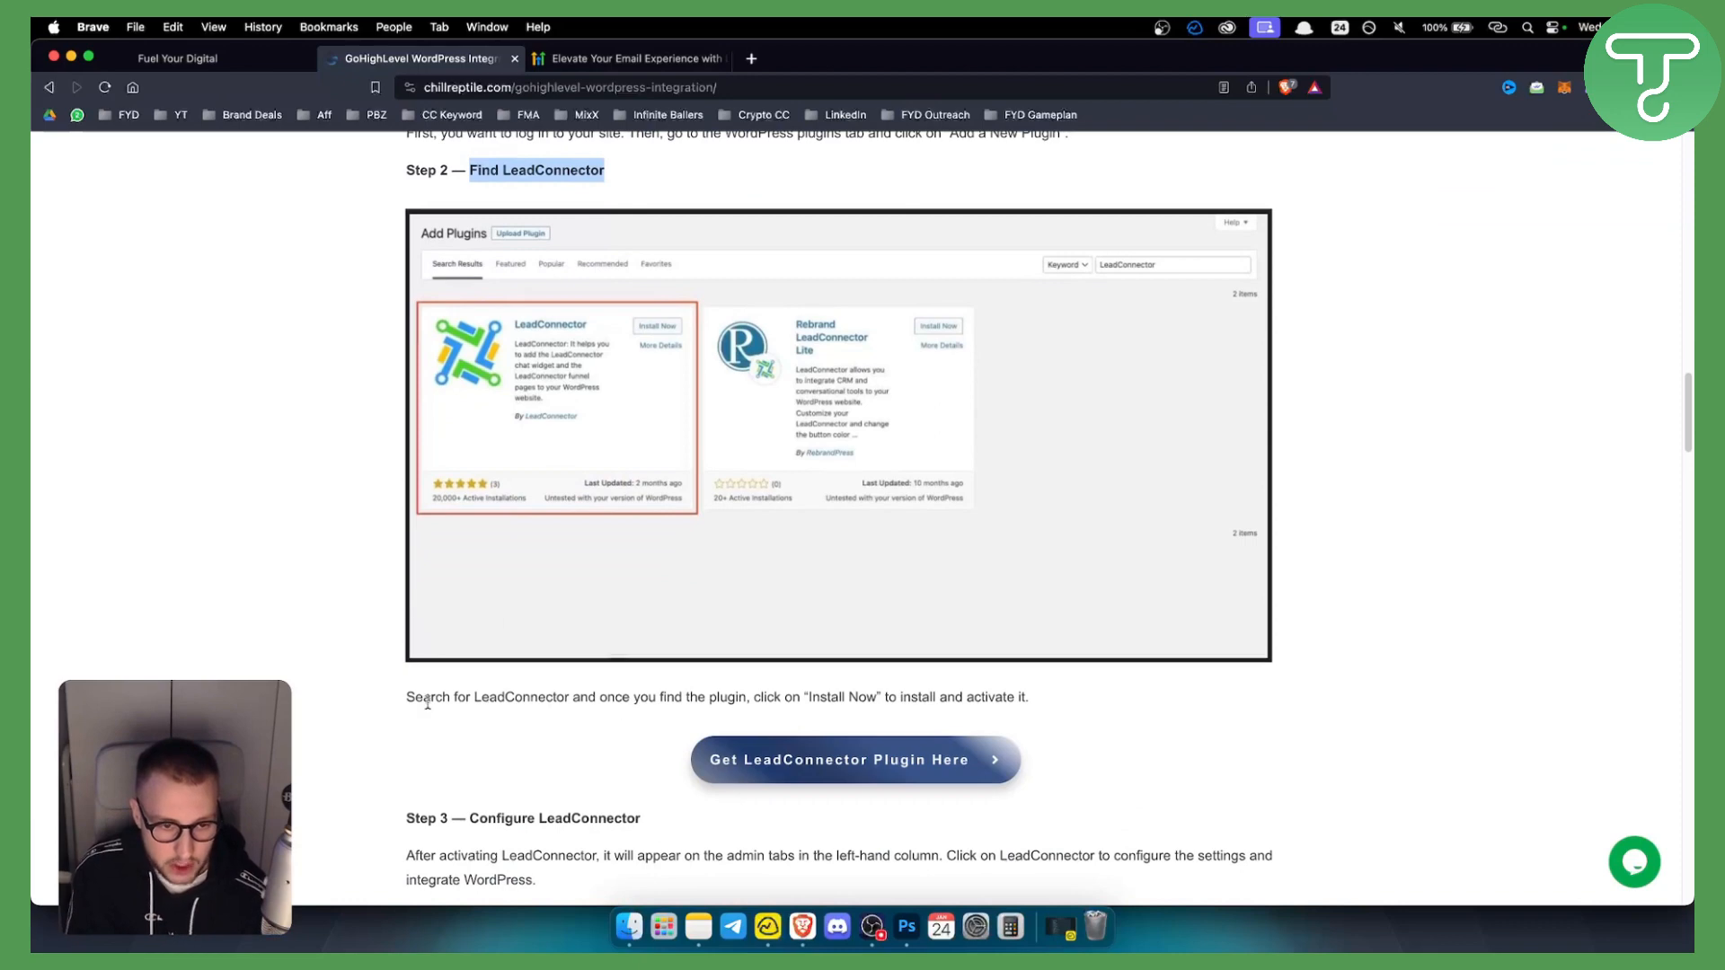
scroll("down", 3)
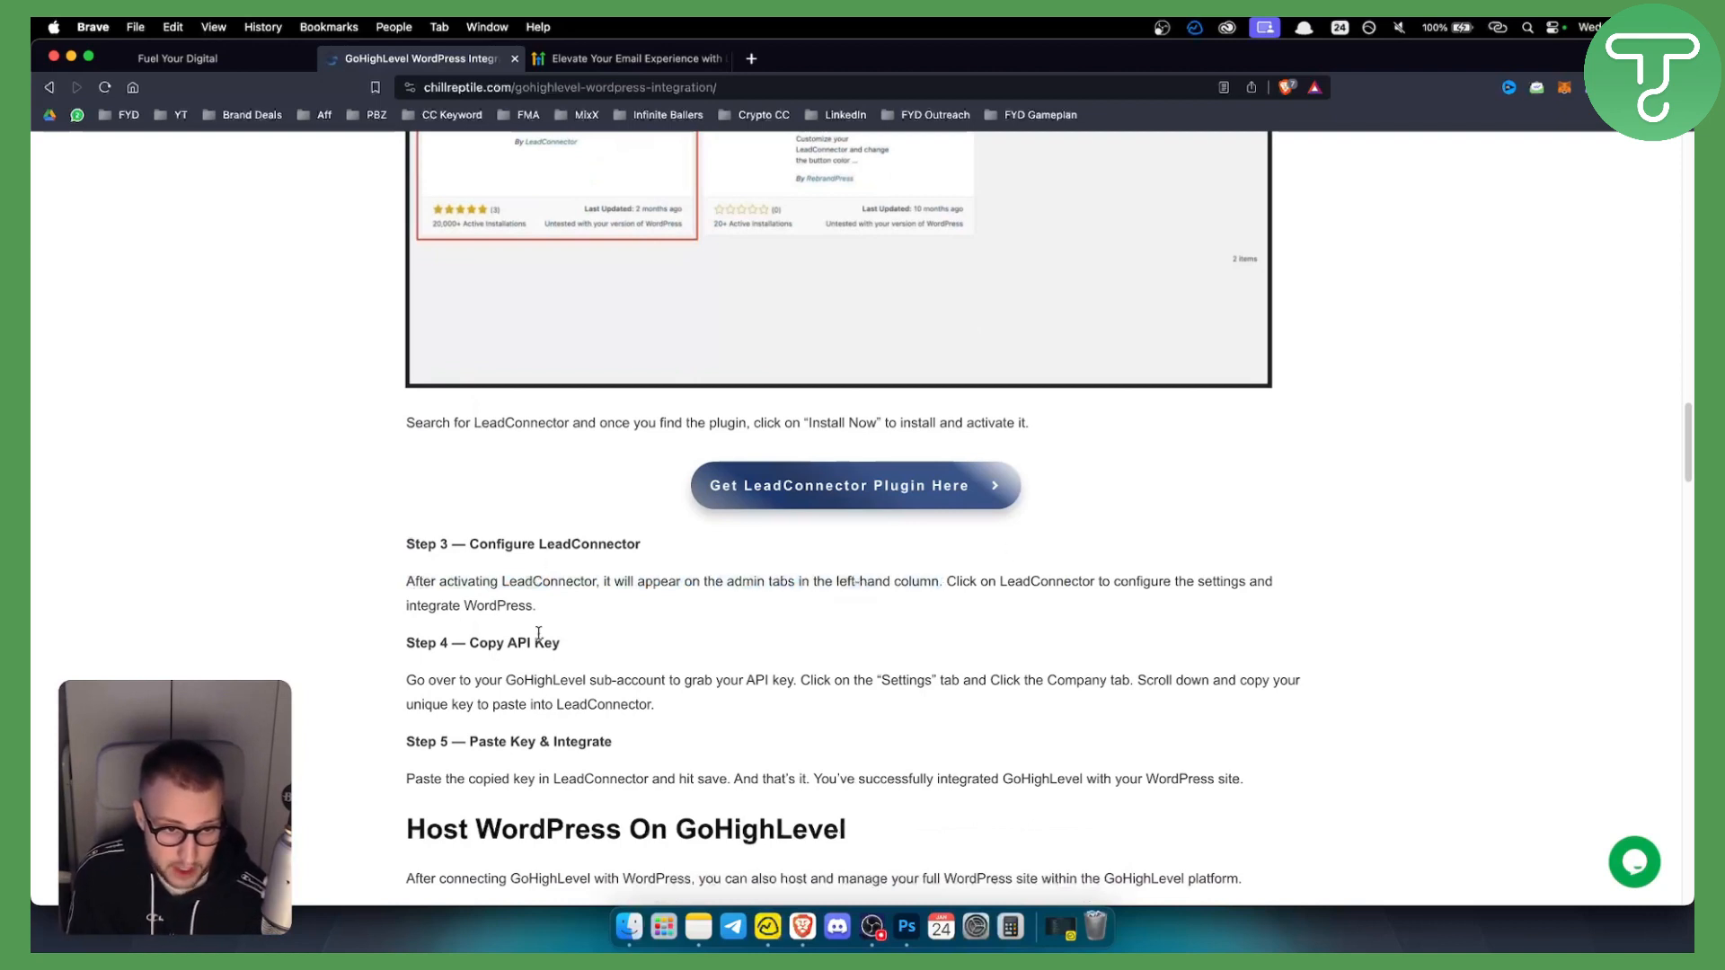
double_click(512, 644)
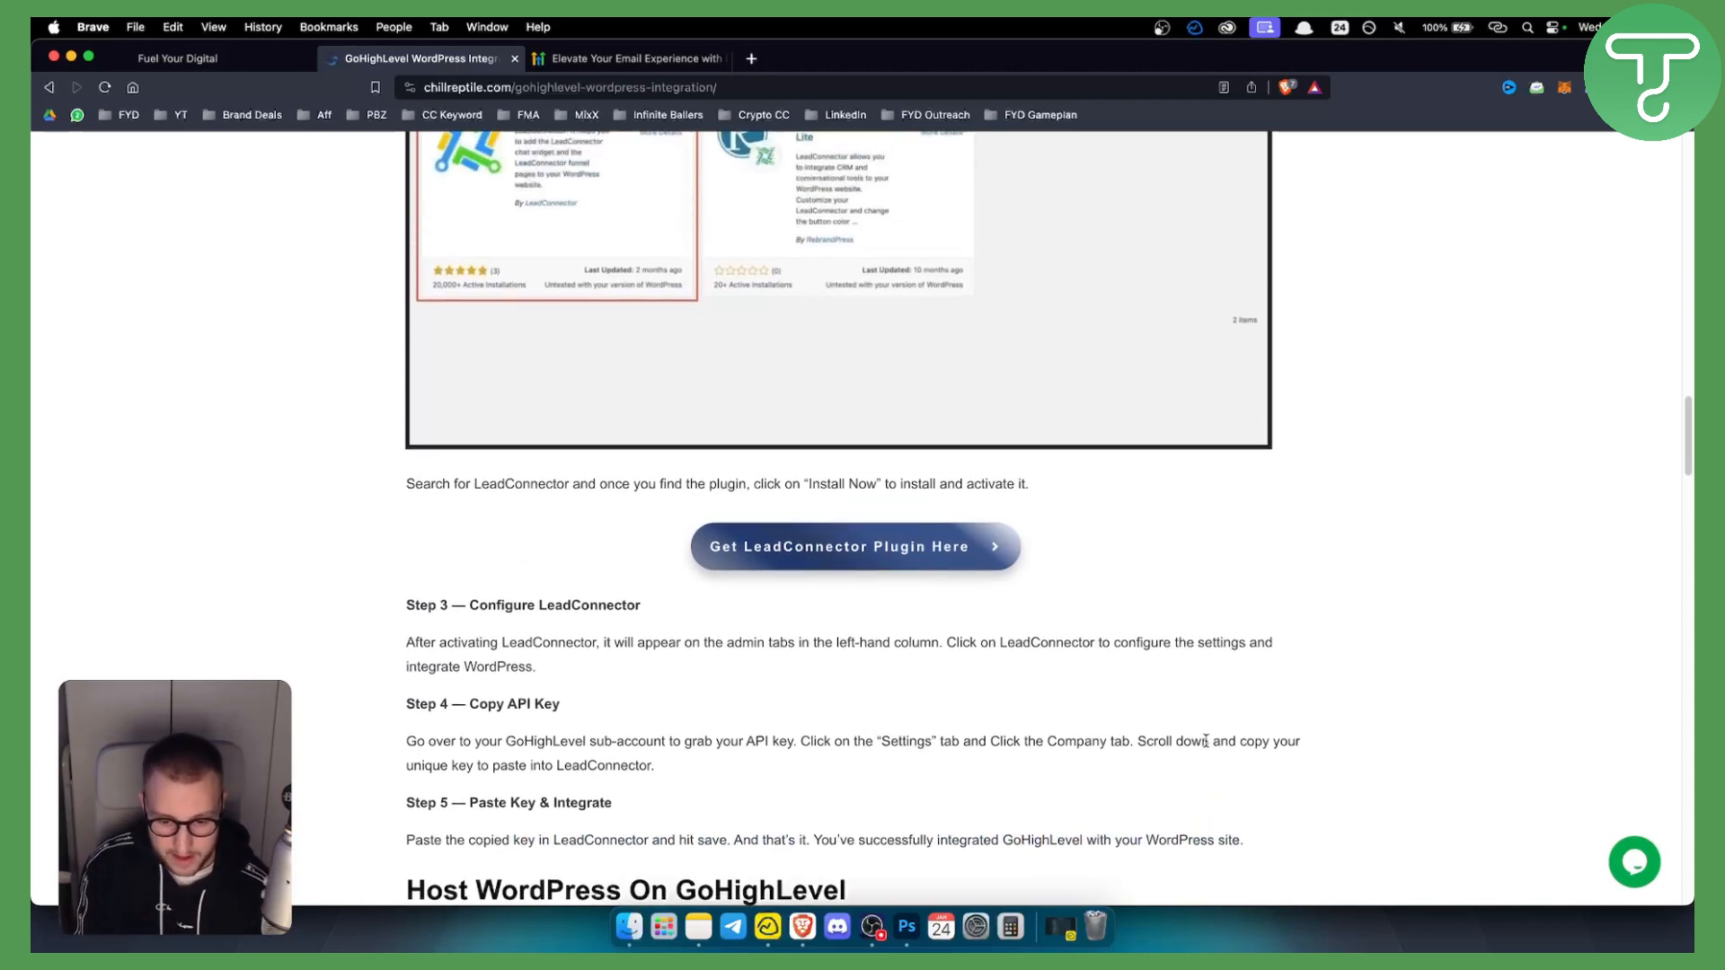
Review Step 5 and the hosting notes, then return to the GoHighLevel sub-accounts list.
scroll("down", 3)
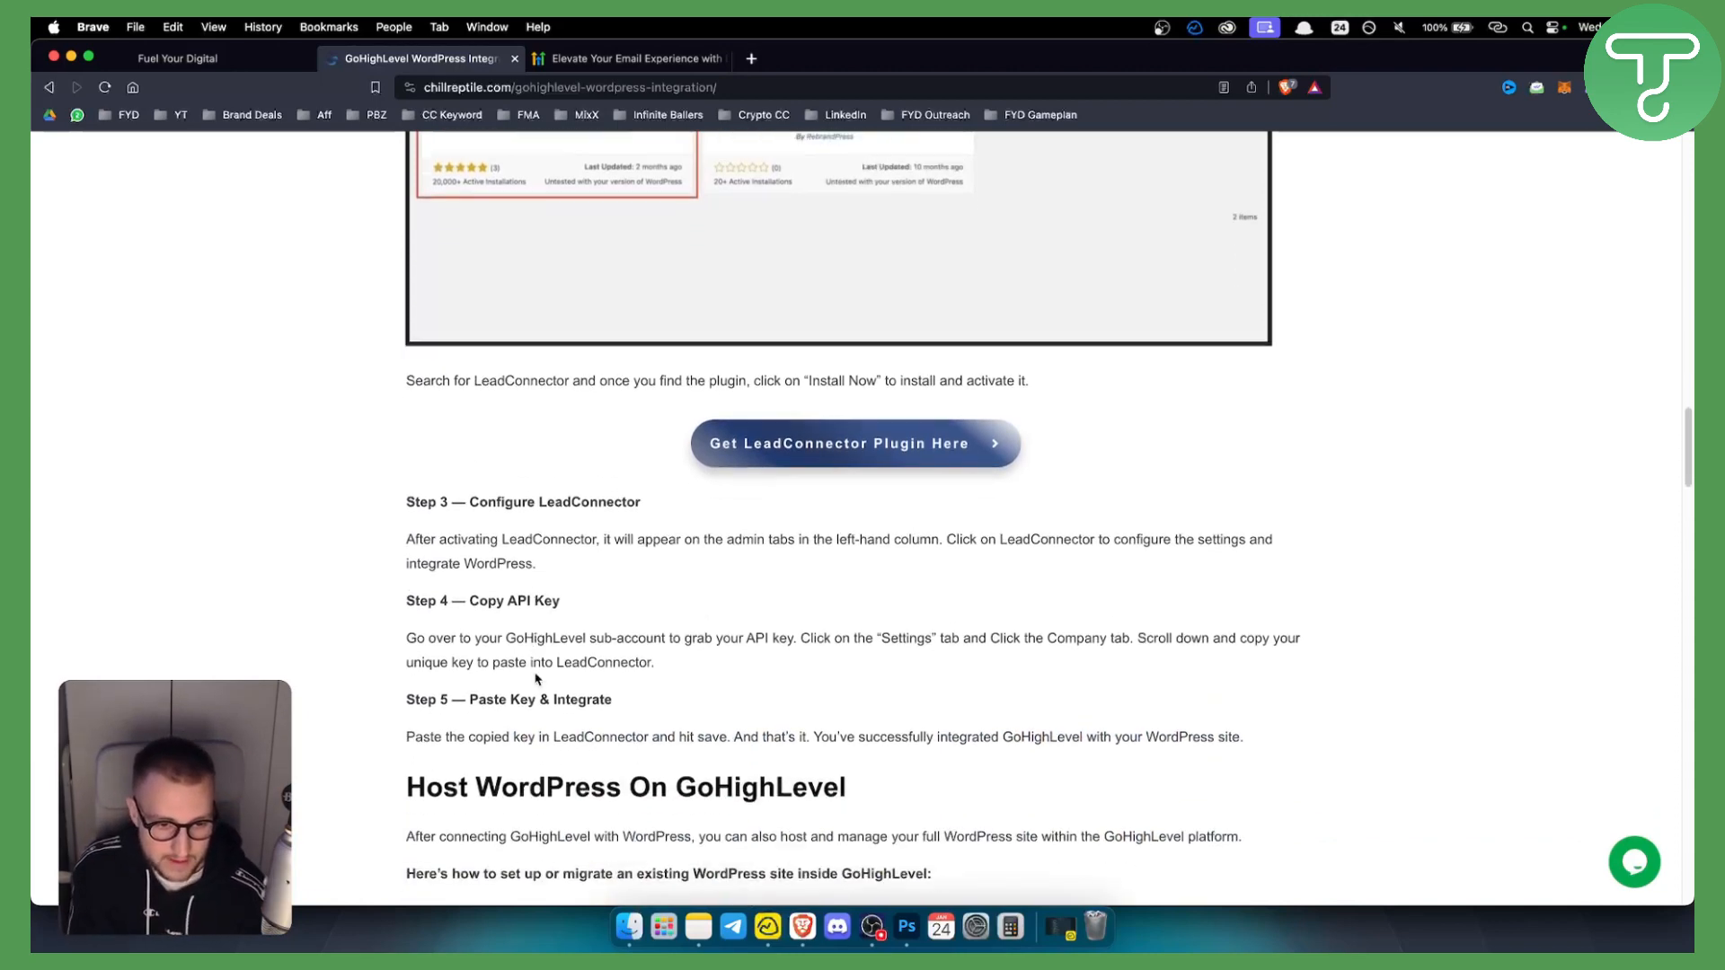
scroll("down", 3)
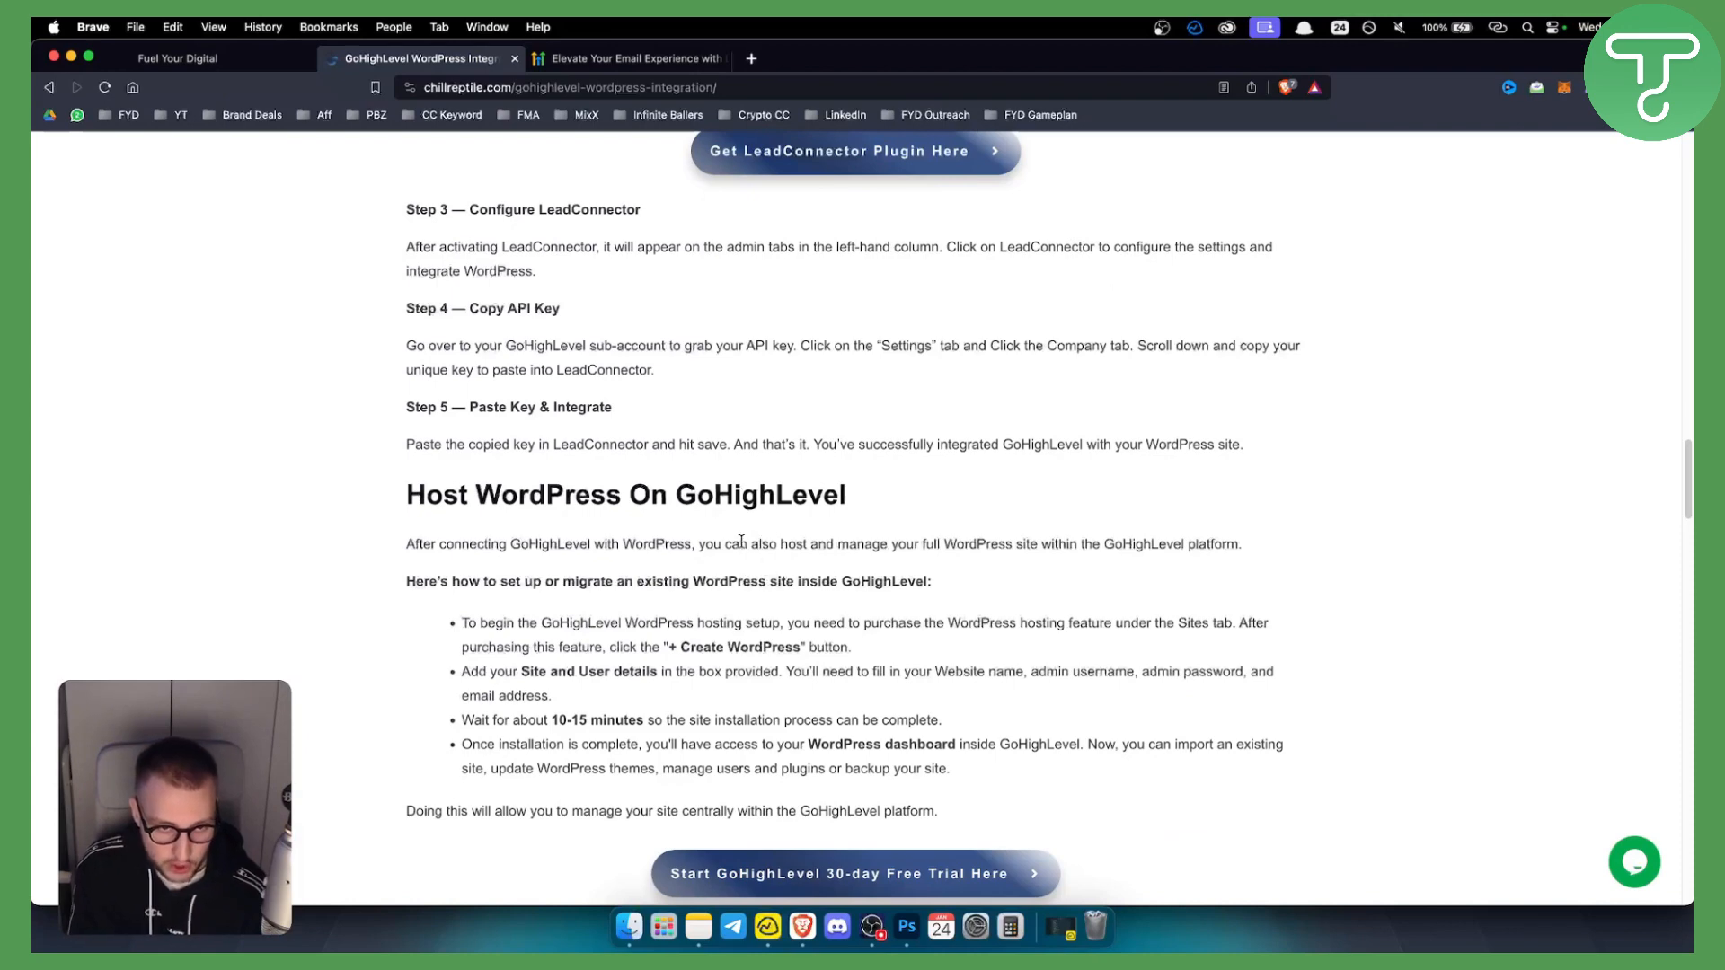
scroll("up", 3)
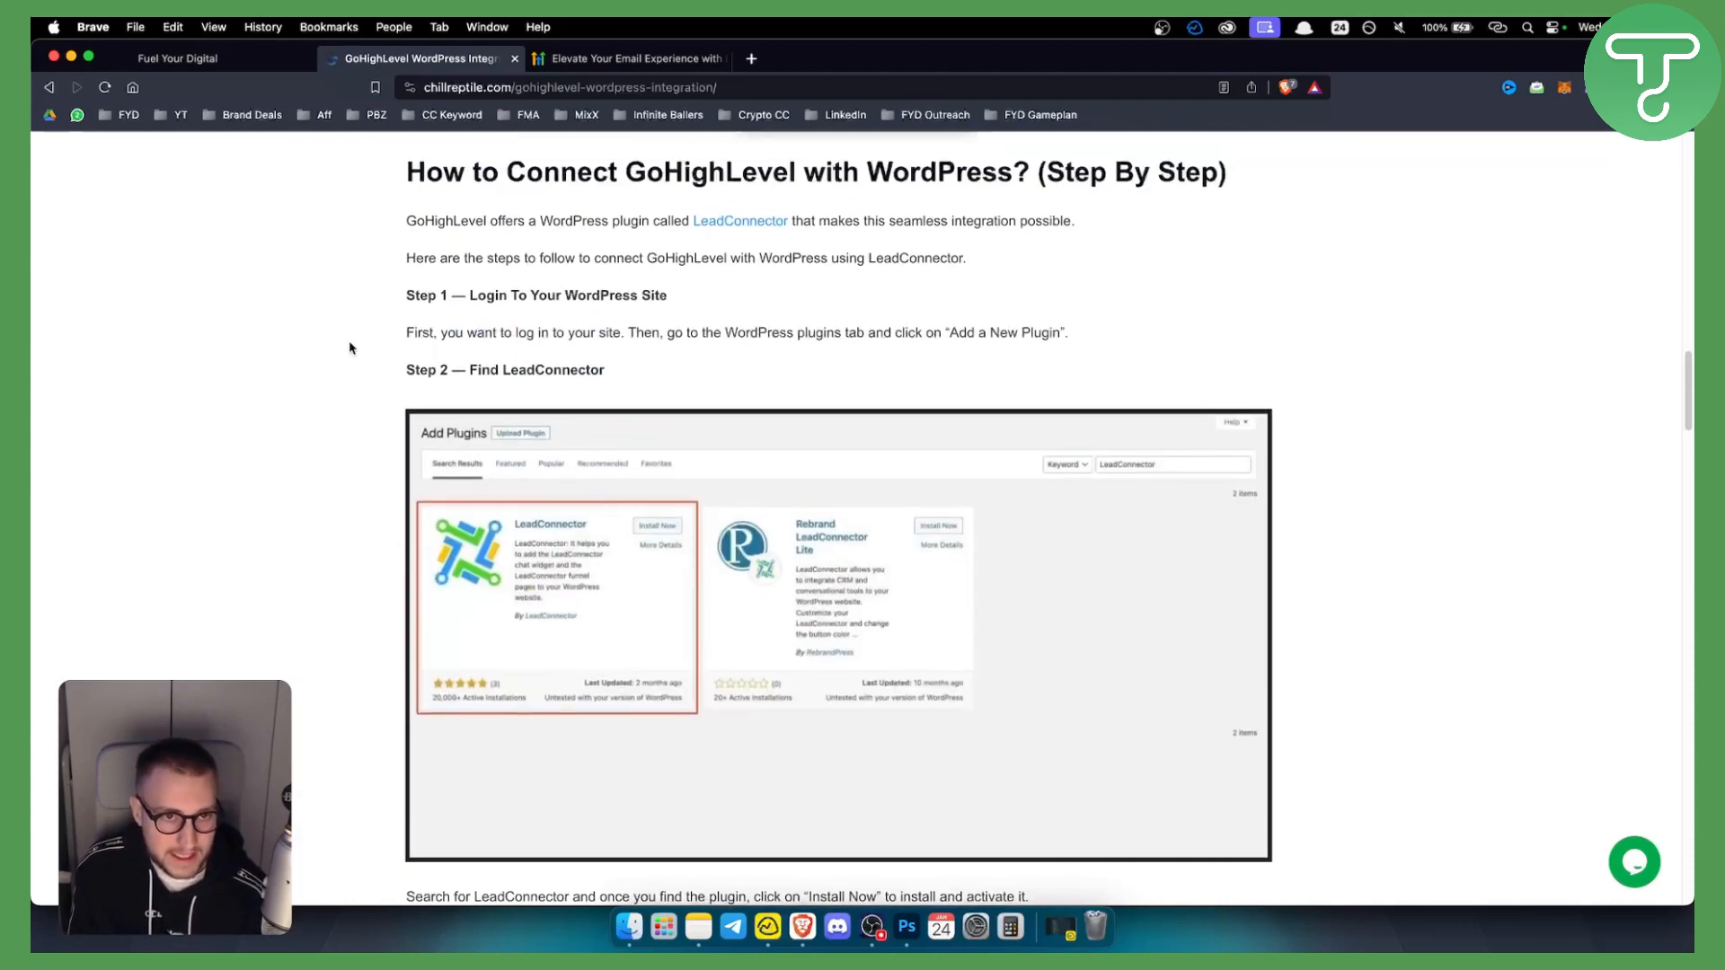
left_click(176, 57)
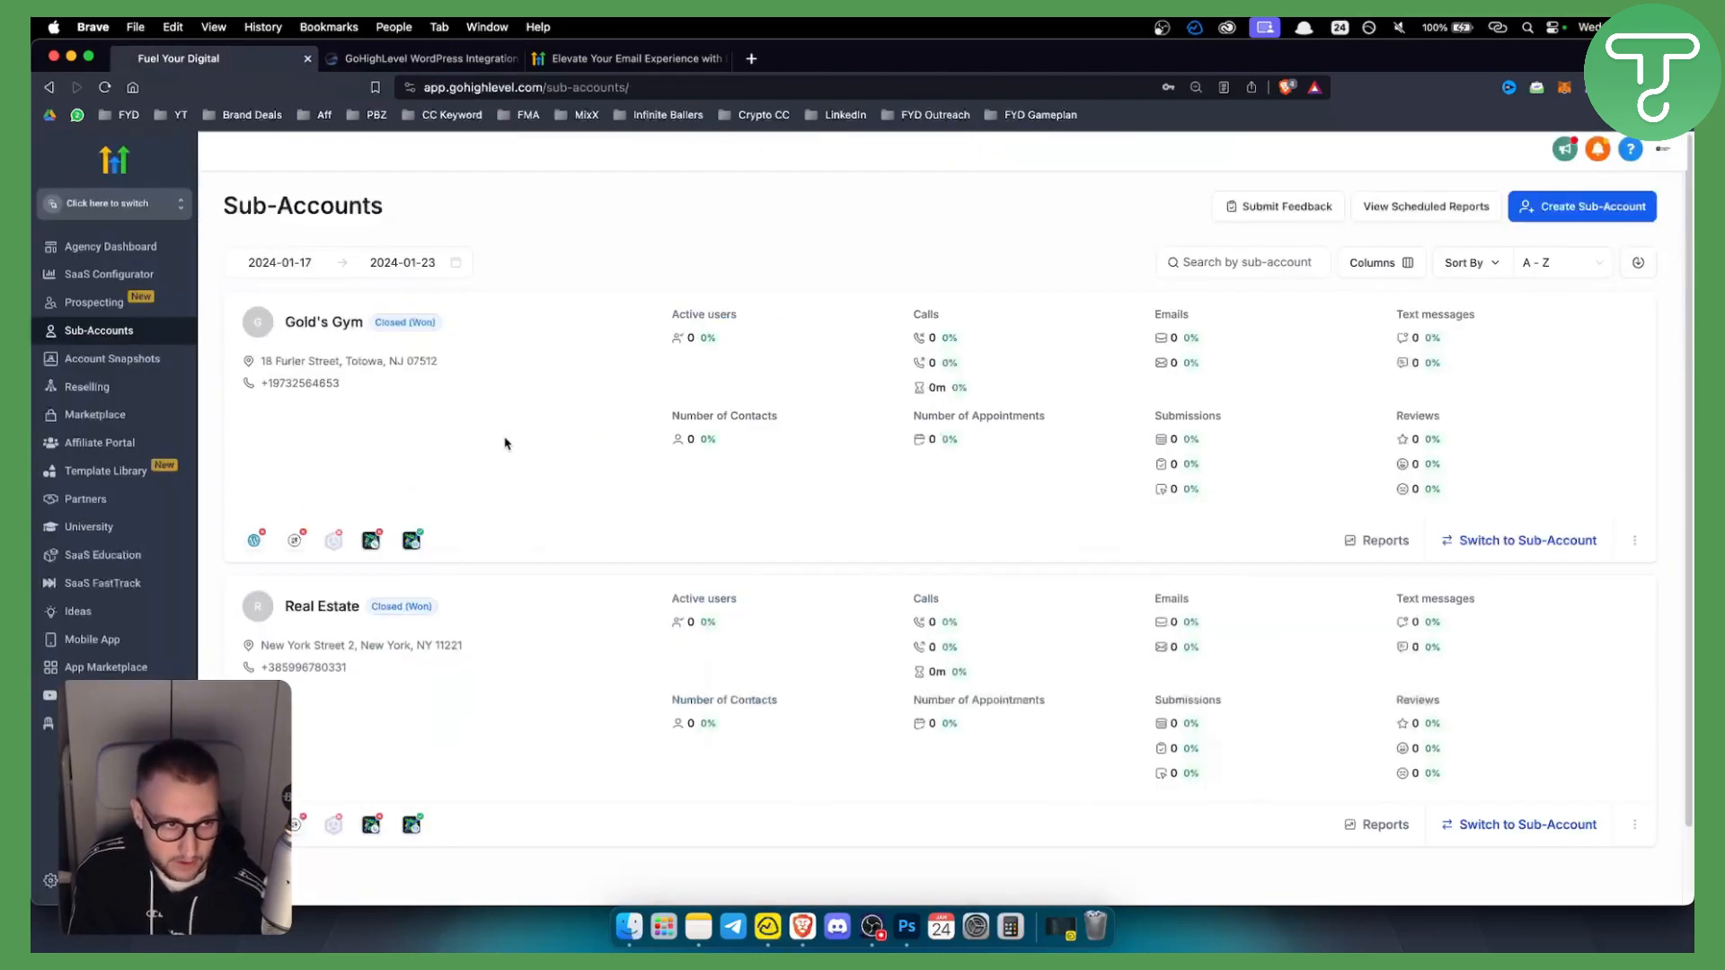
Switch into the Gold's Gym sub-account to reach its launchpad.
left_click(107, 203)
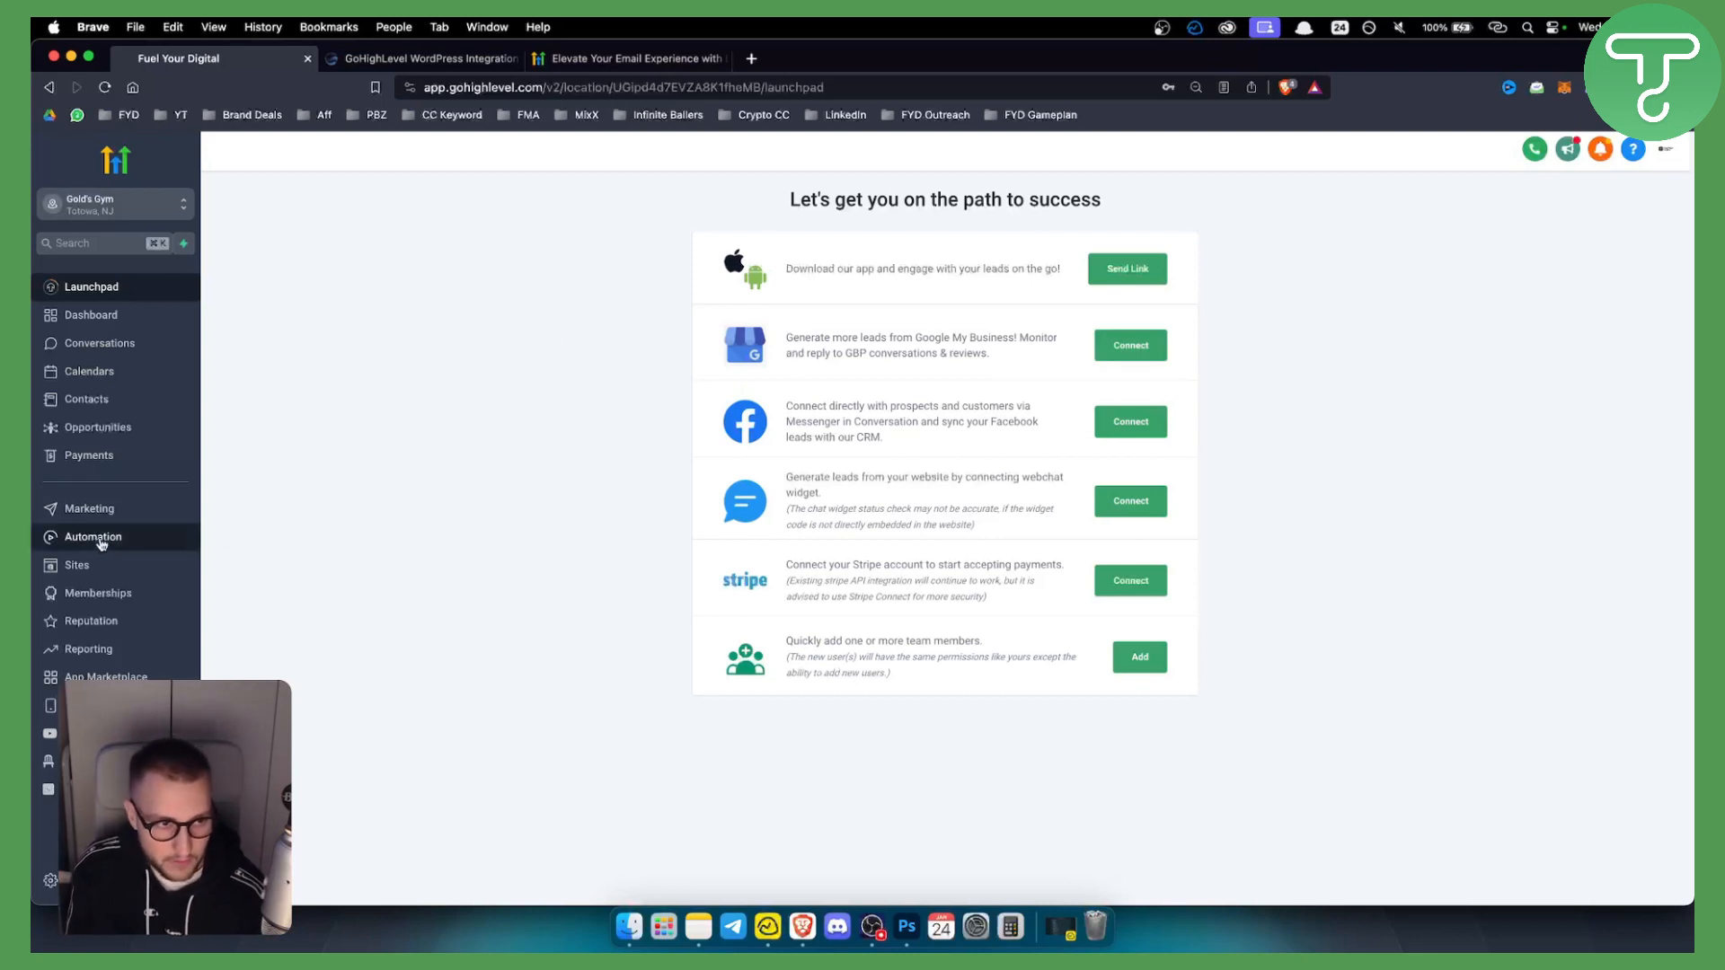
mouse_move(77, 564)
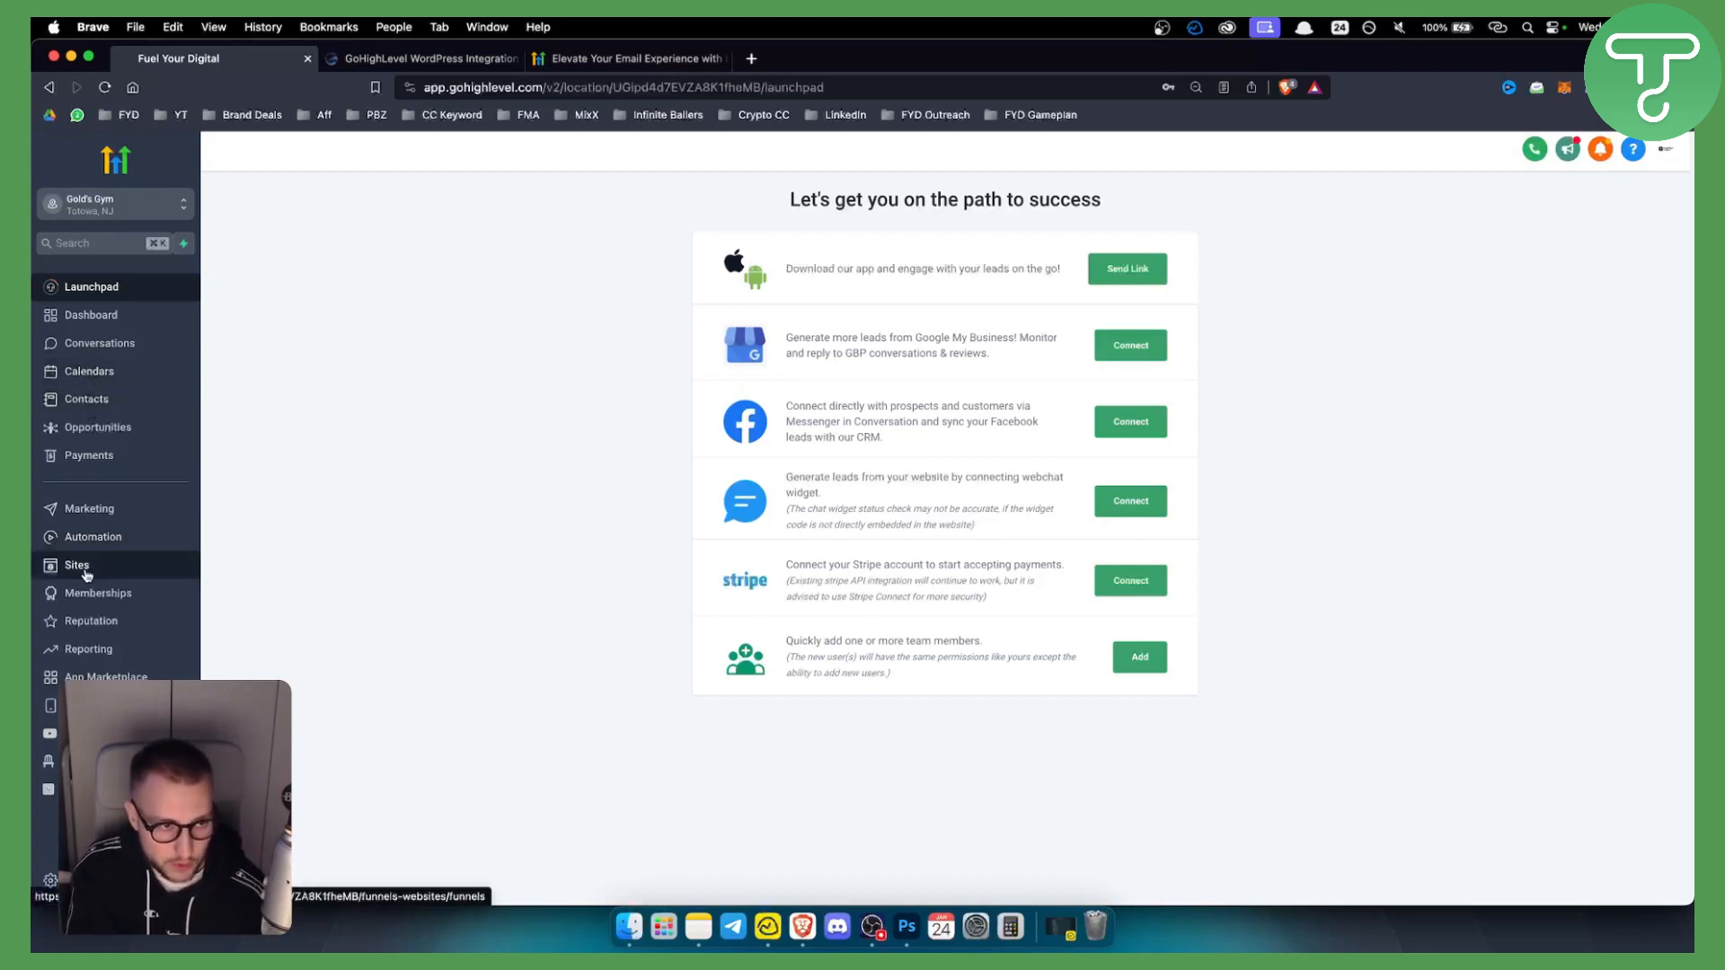
Go to Sites to reach the WordPress hosting page with the $14.99/month Activate offer.
left_click(77, 565)
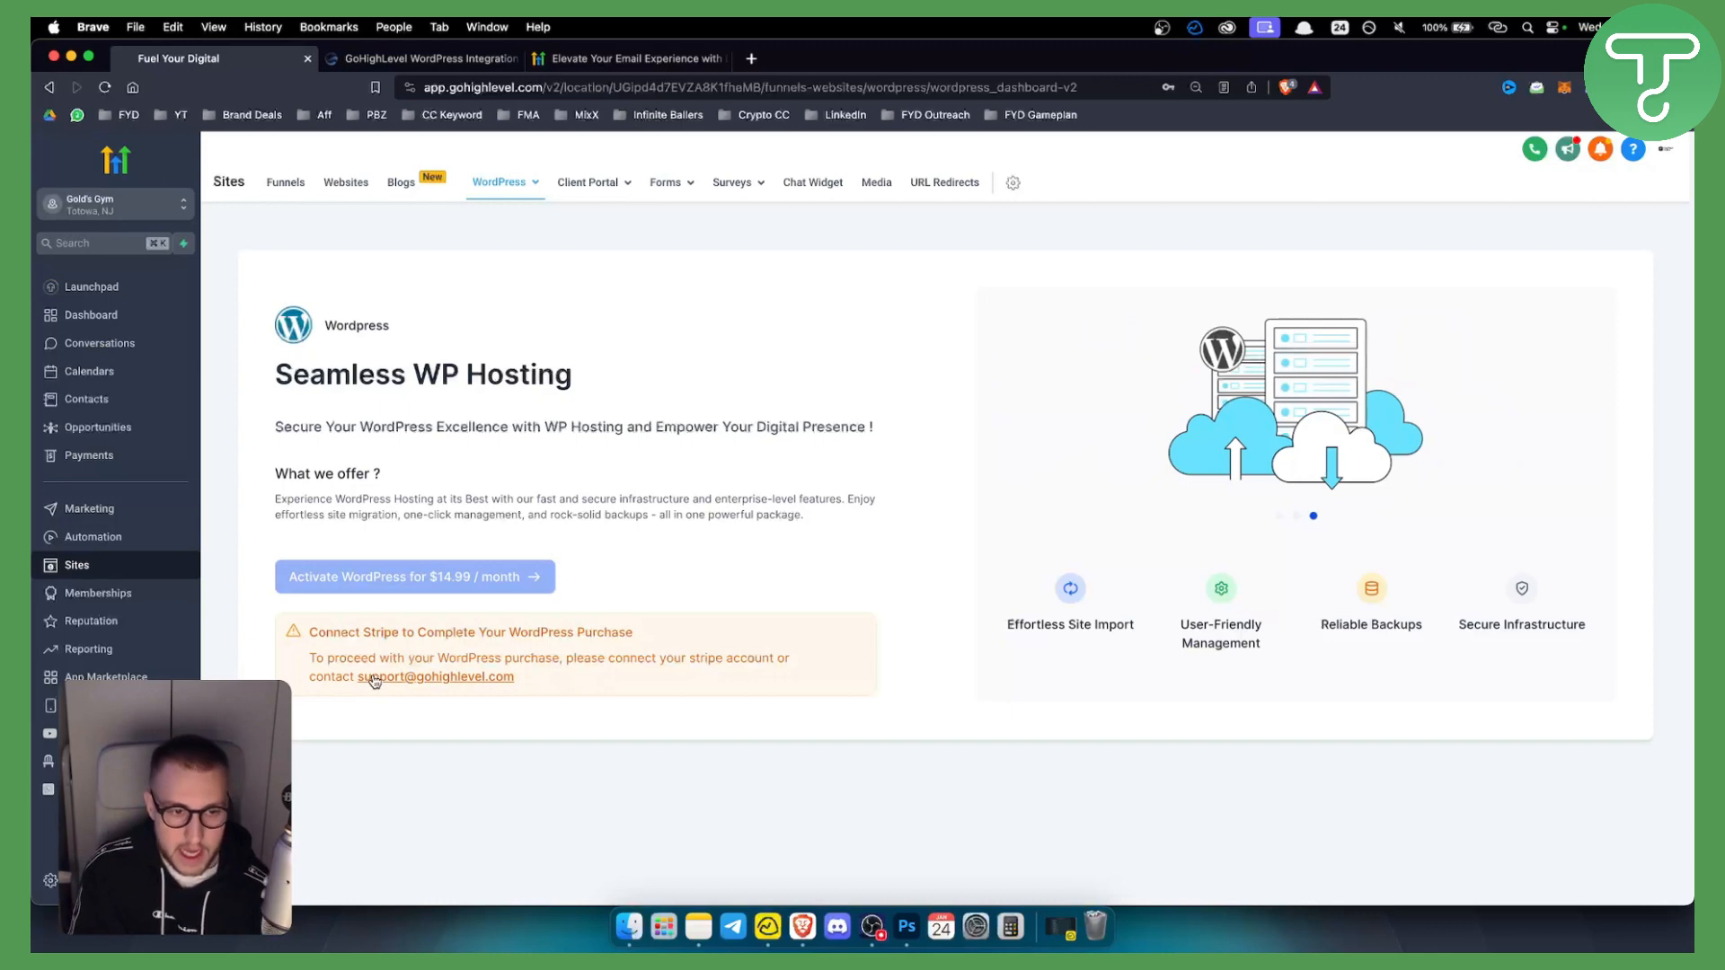
mouse_move(591, 678)
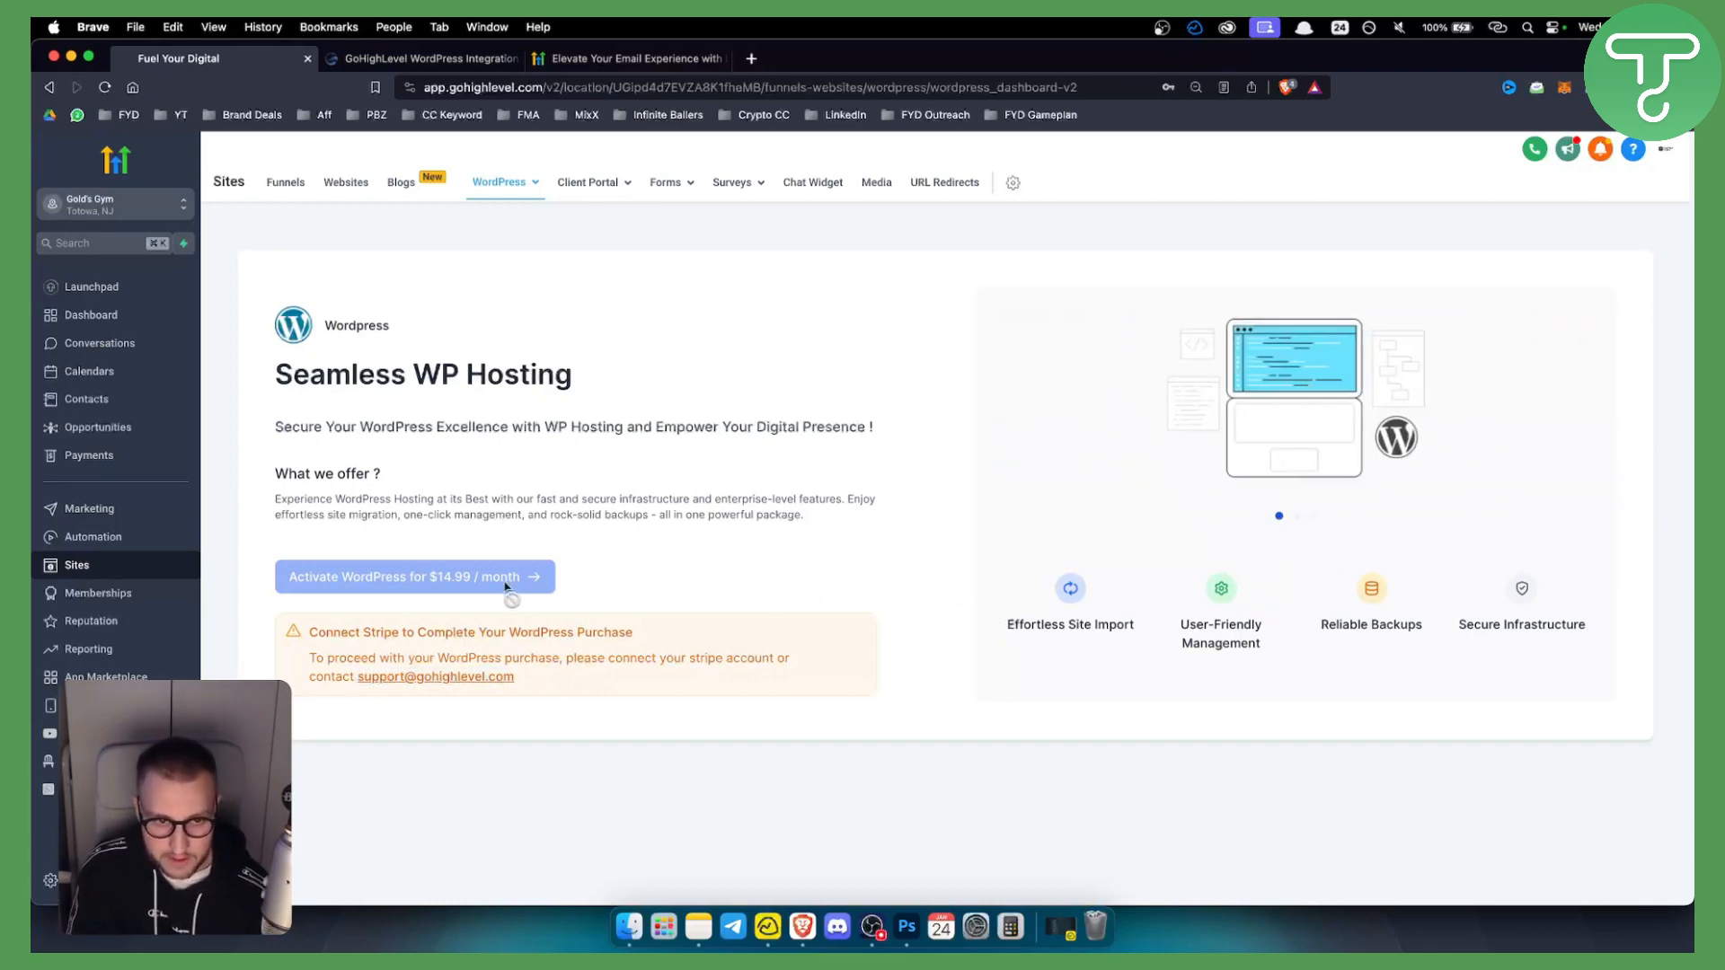
mouse_move(714, 450)
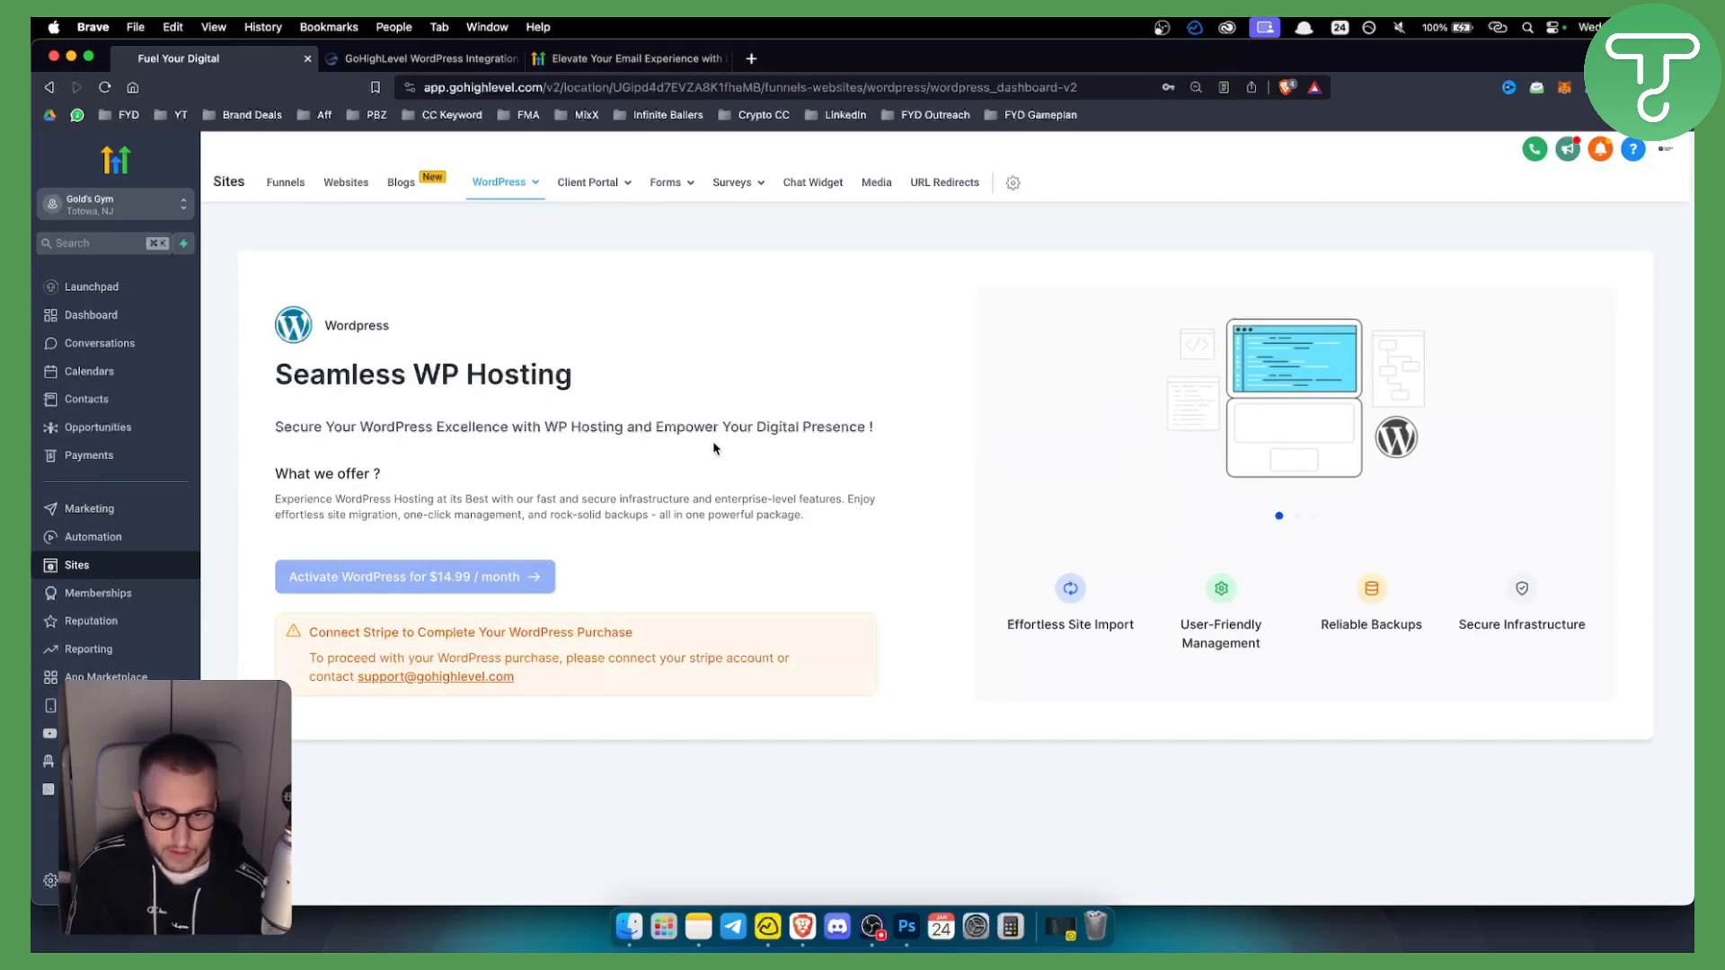
mouse_move(417, 579)
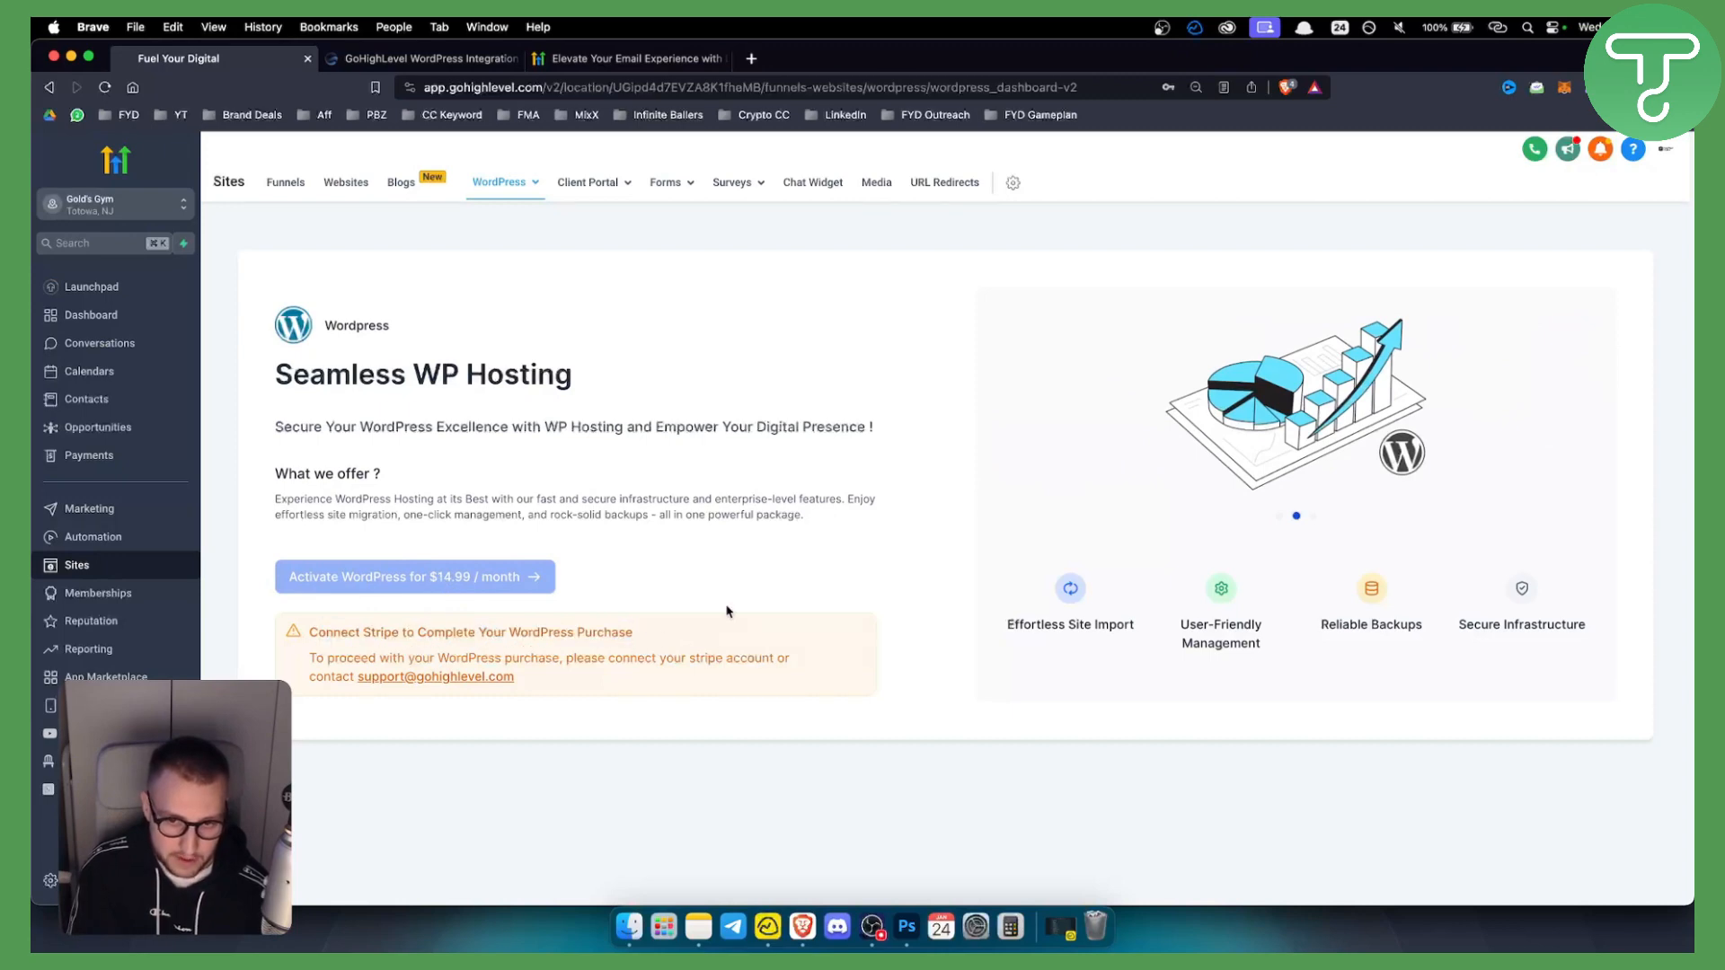
mouse_move(534, 561)
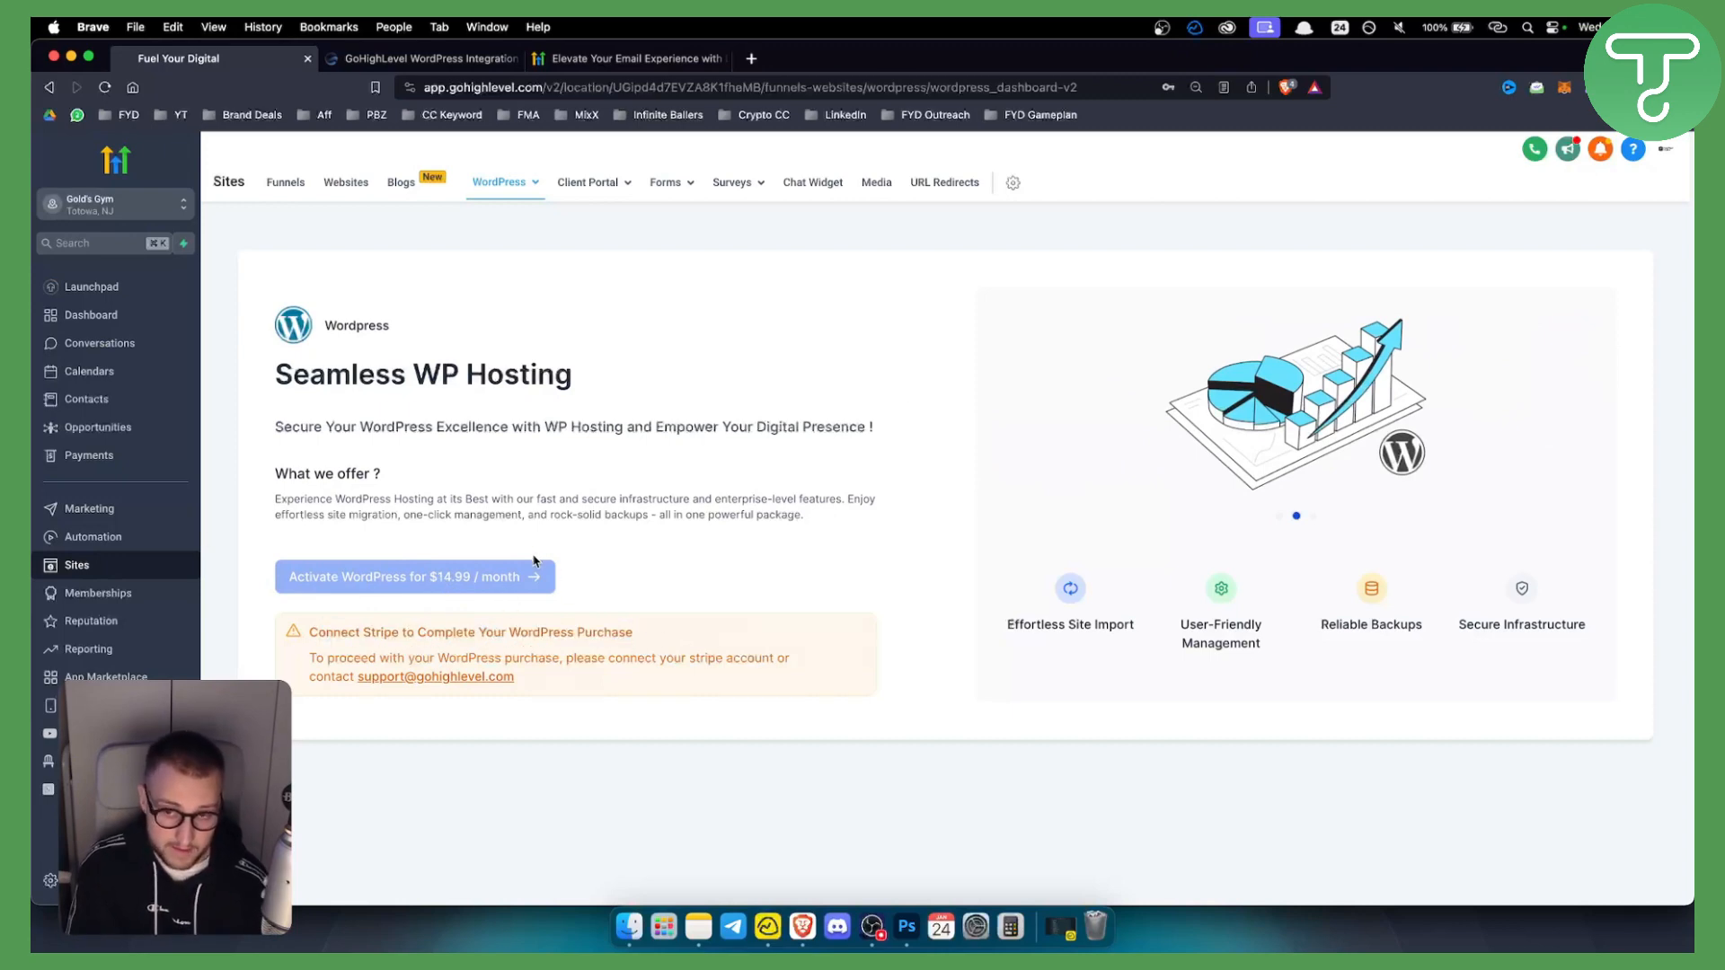